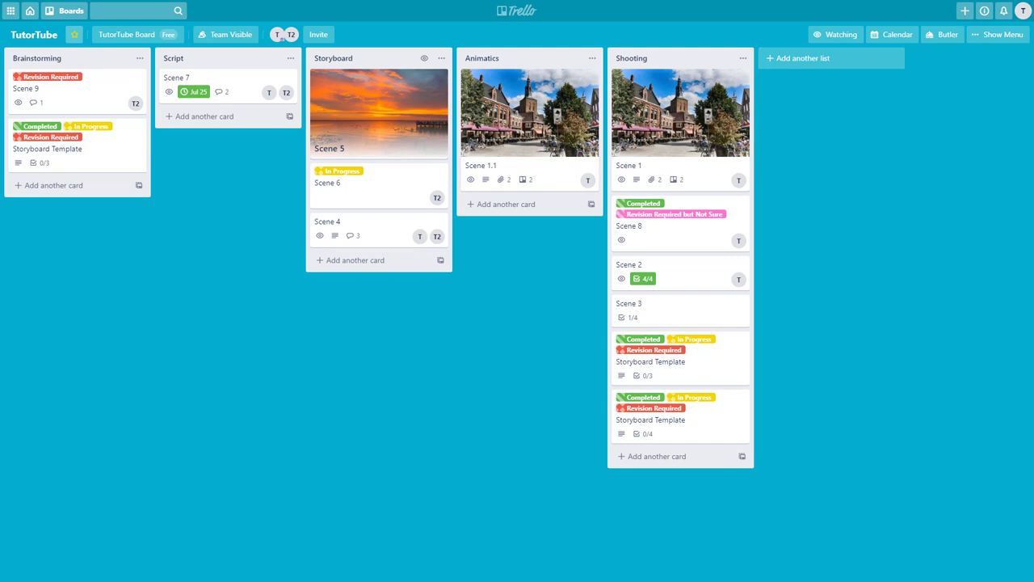
mouse_move(804, 58)
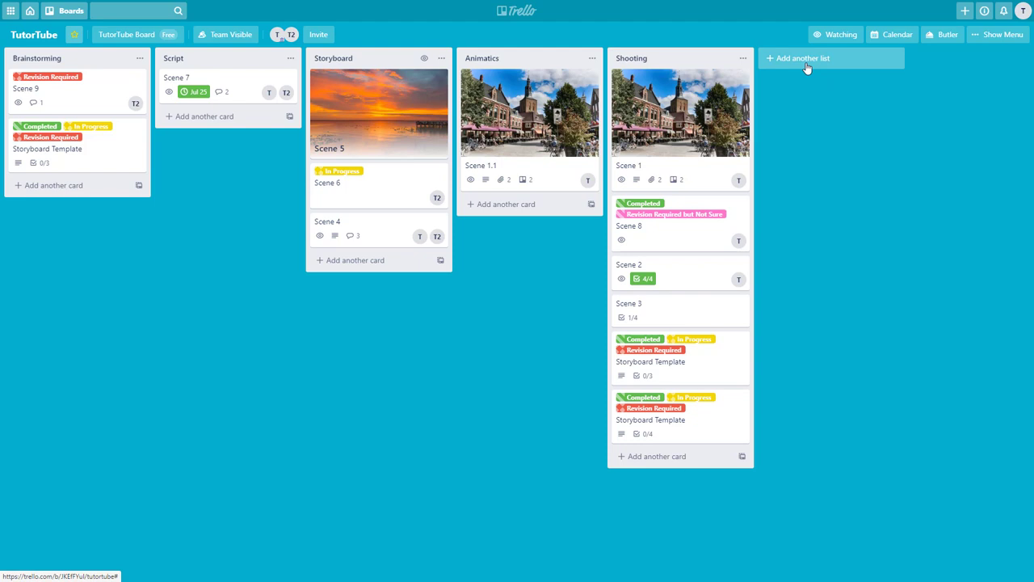
Step: Create a new list named 'Email' at the end of the TutorTube board
left_click(800, 58)
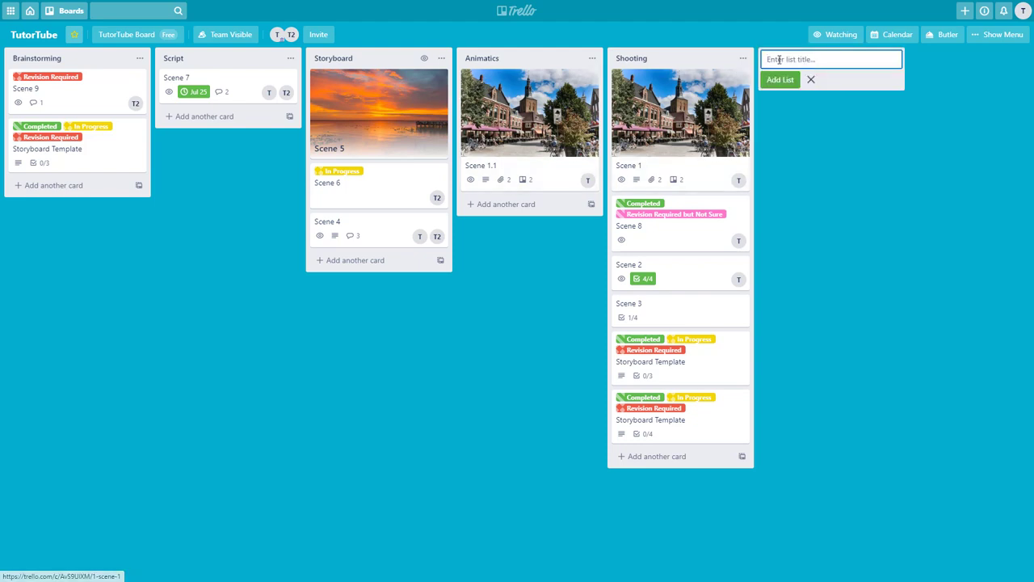
type("Em")
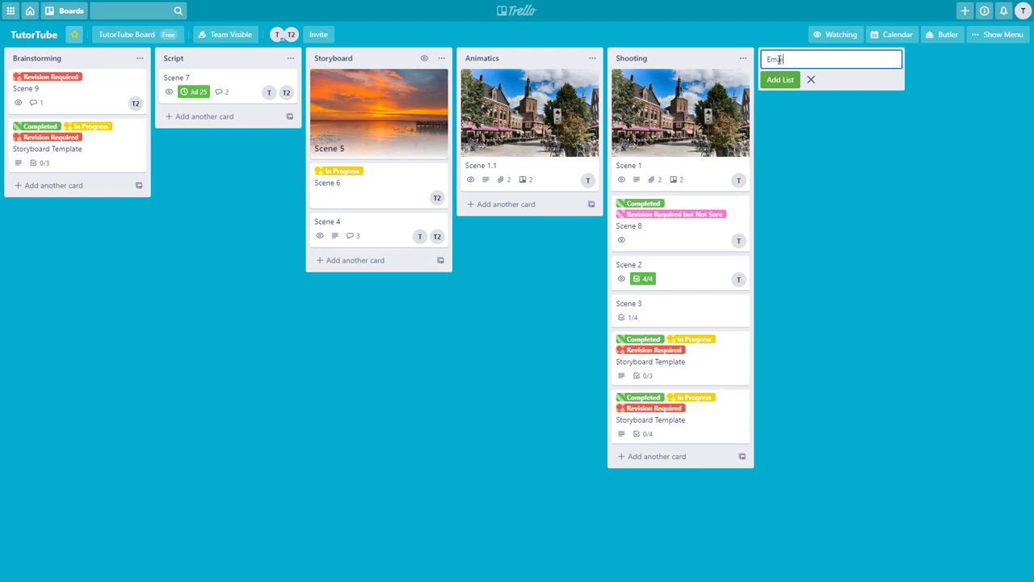
left_click(779, 79)
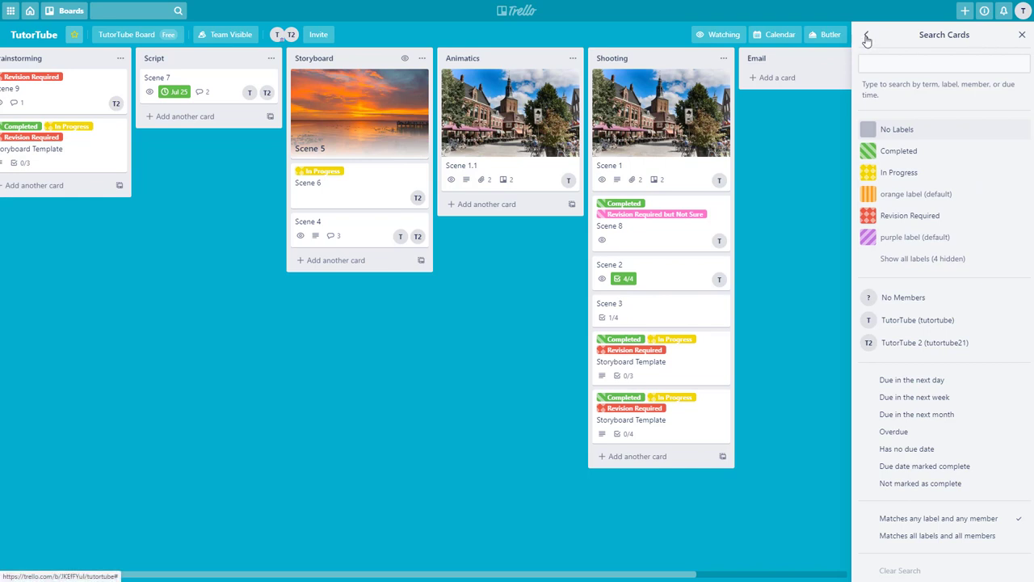
Step: Reach the board's Email-to-board settings showing its card-by-email address via the More menu
left_click(866, 35)
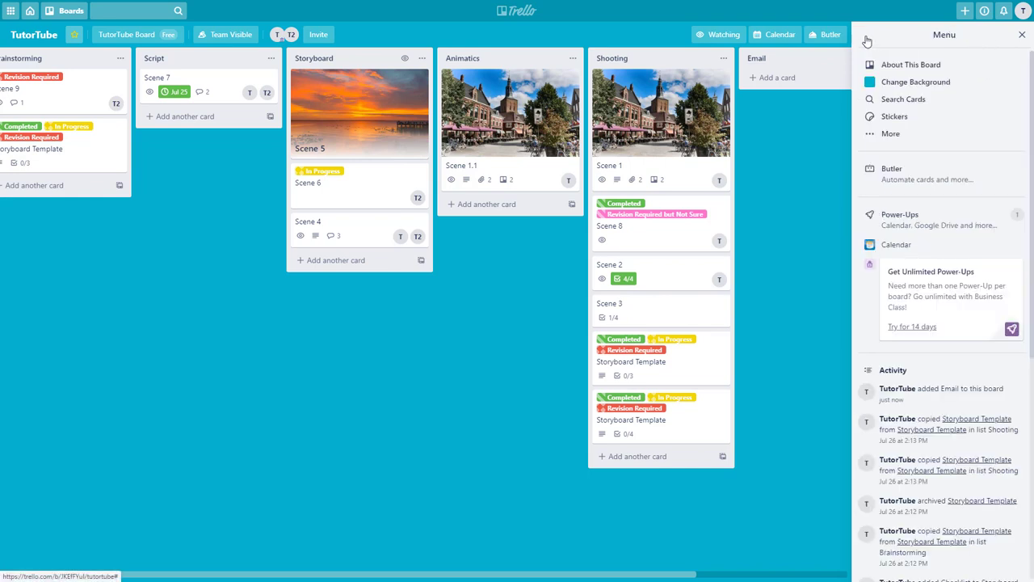
mouse_move(865, 42)
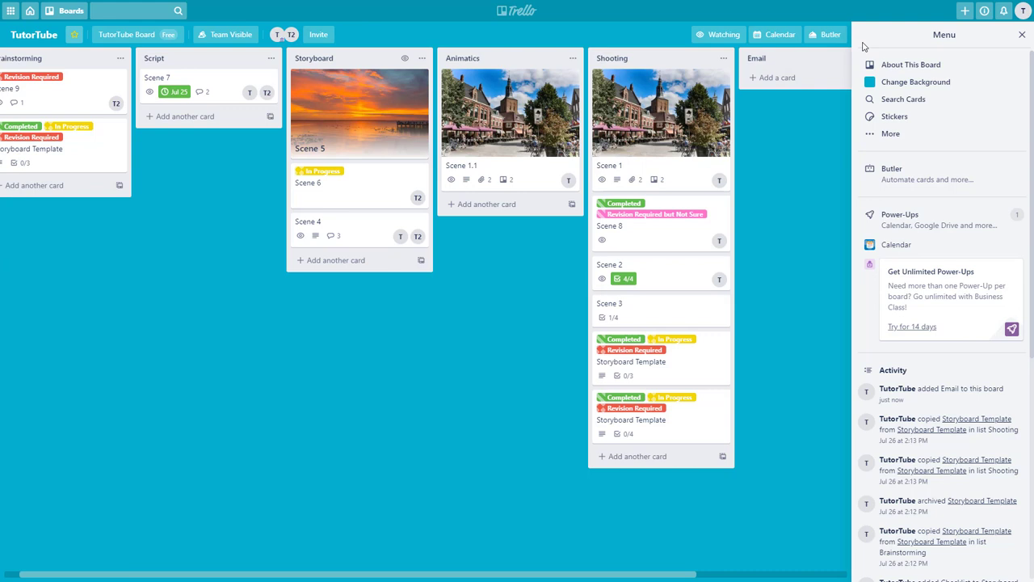
mouse_move(782, 67)
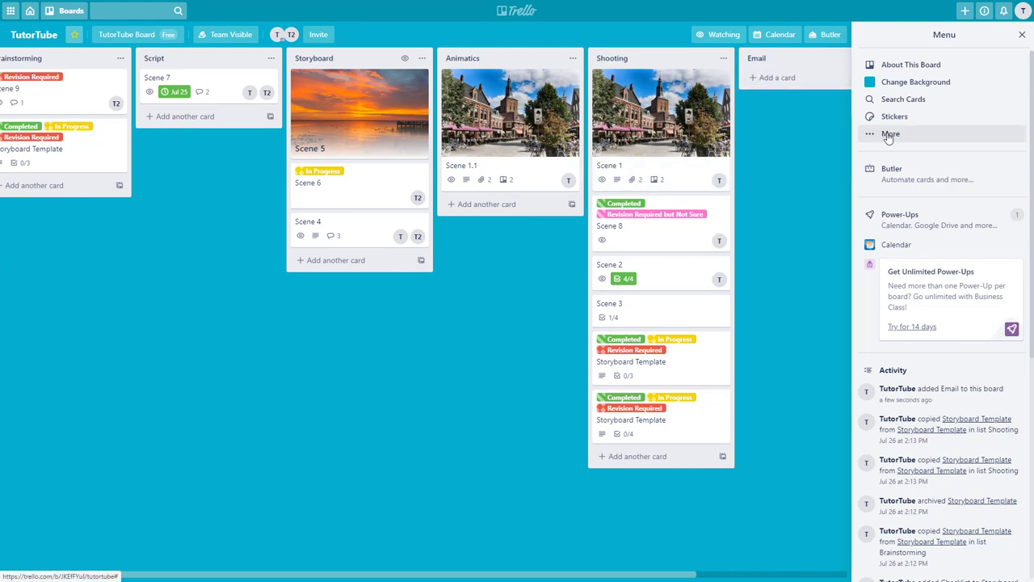
left_click(891, 132)
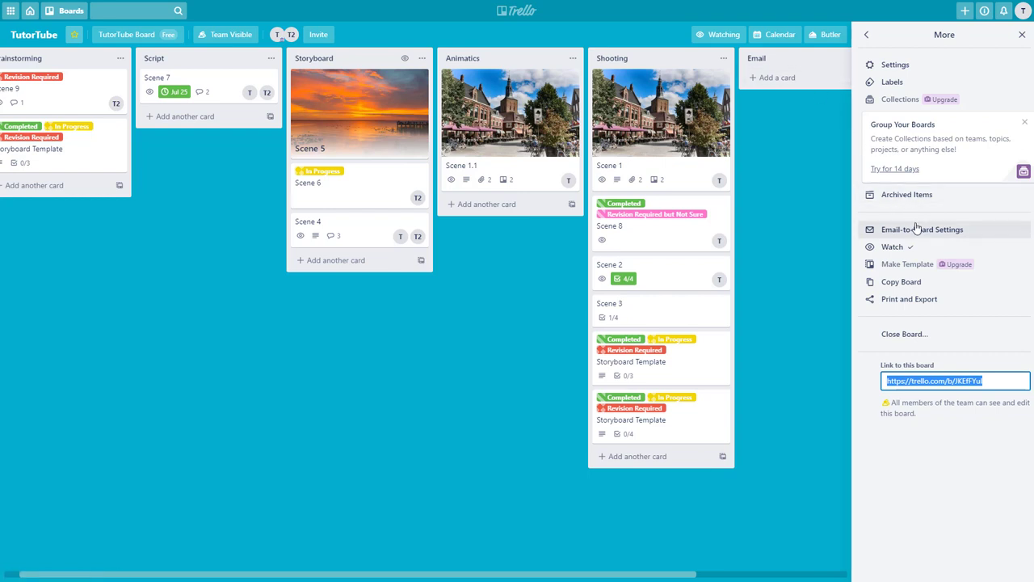
mouse_move(917, 232)
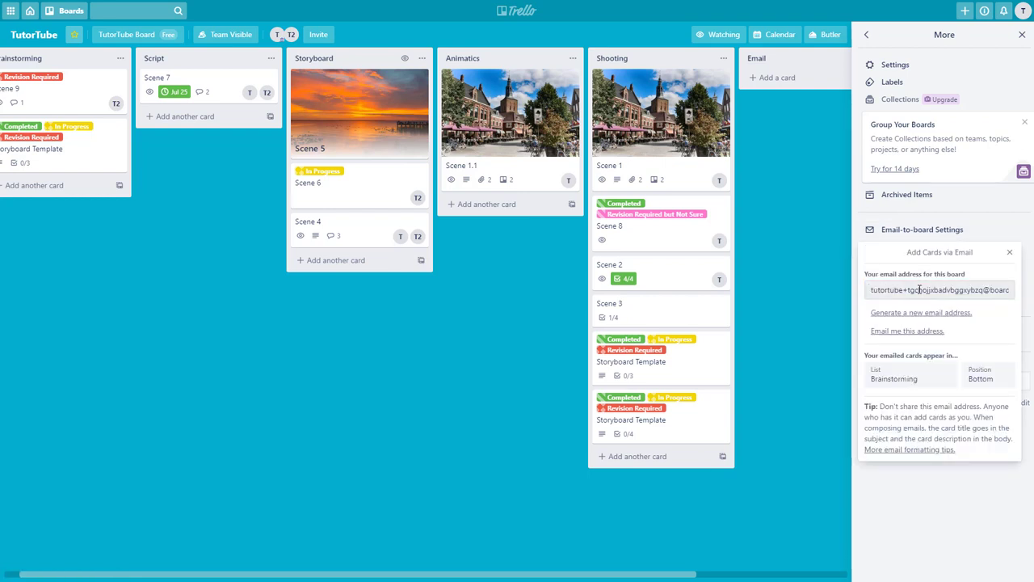
mouse_move(921, 313)
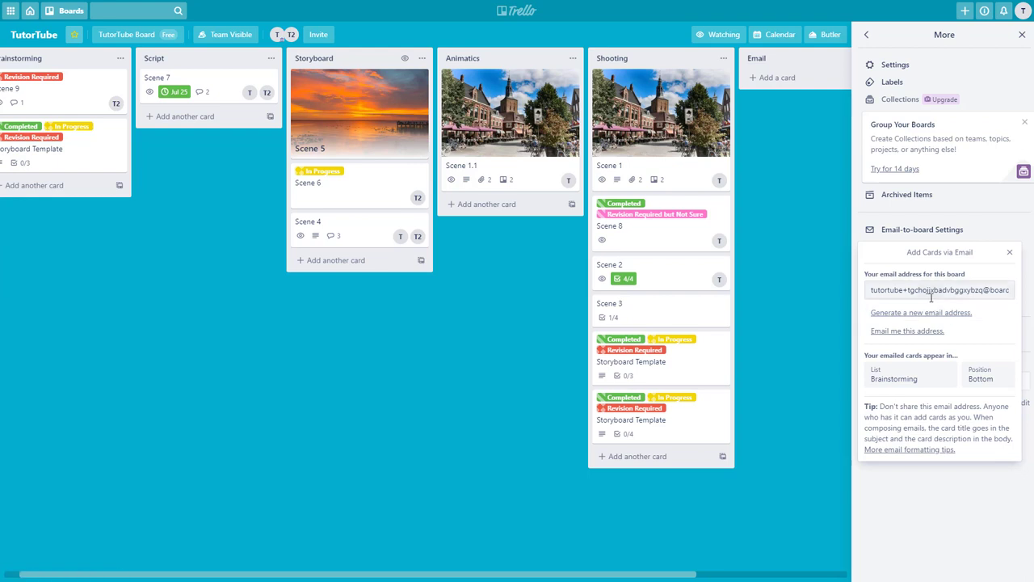
left_click(941, 289)
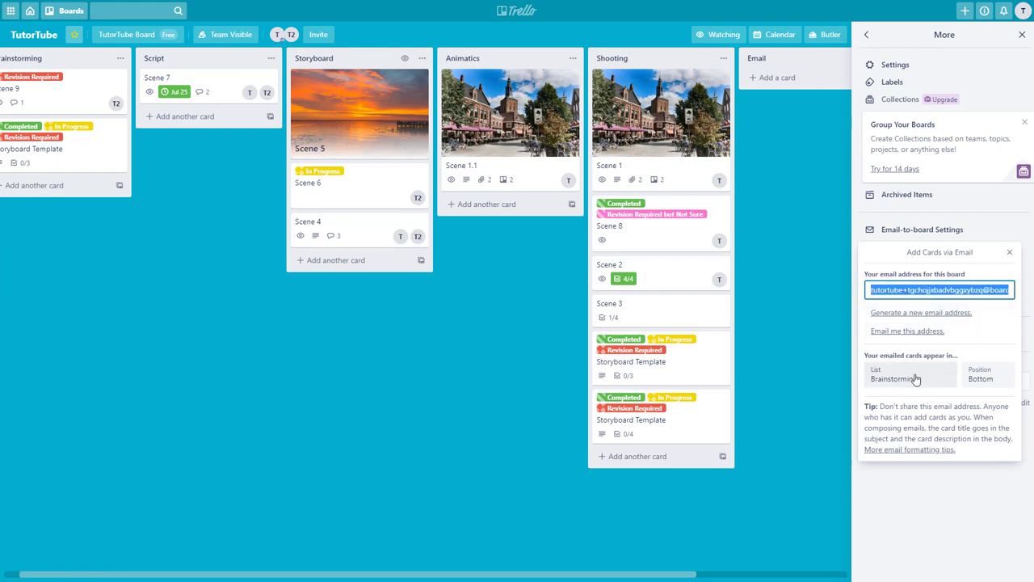
mouse_move(928, 371)
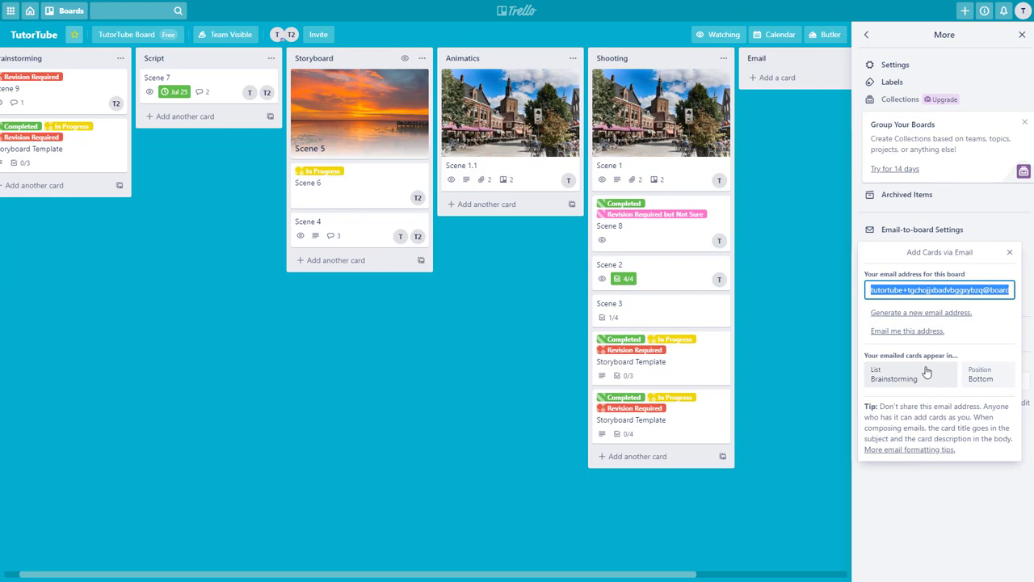
mouse_move(888, 384)
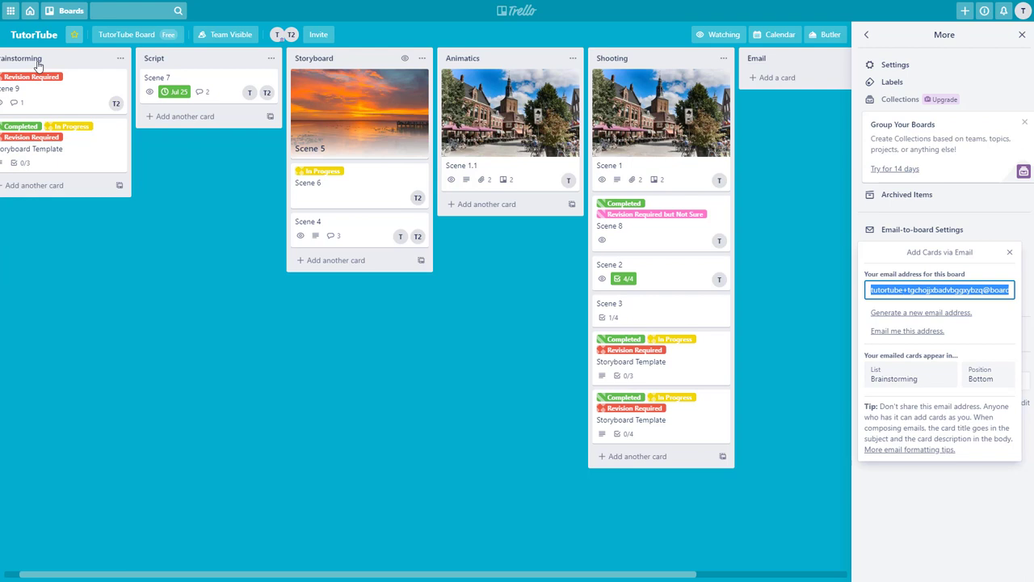
Step: Route emailed cards to the Email list, positioned at the Top
left_click(892, 375)
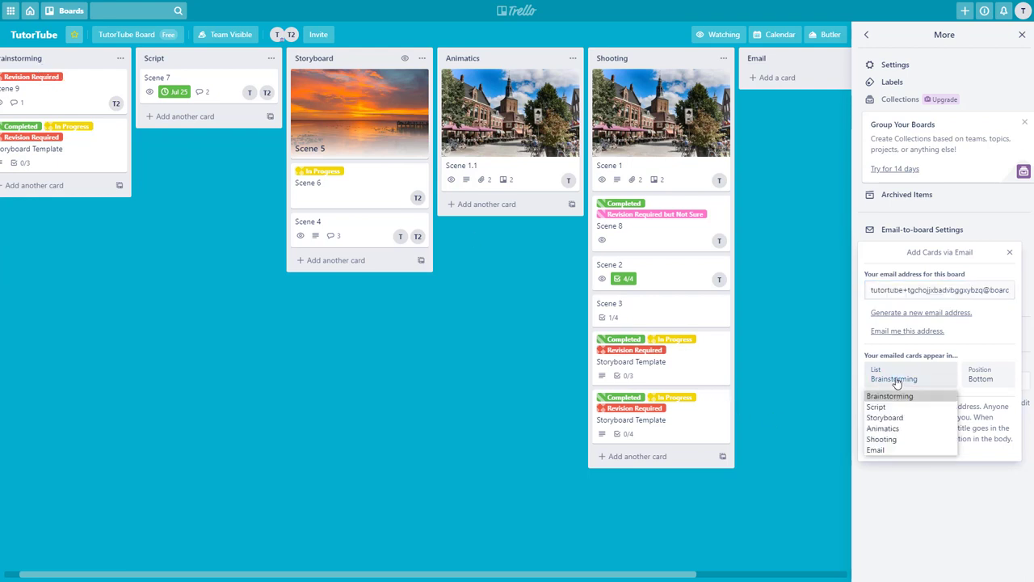
mouse_move(887, 449)
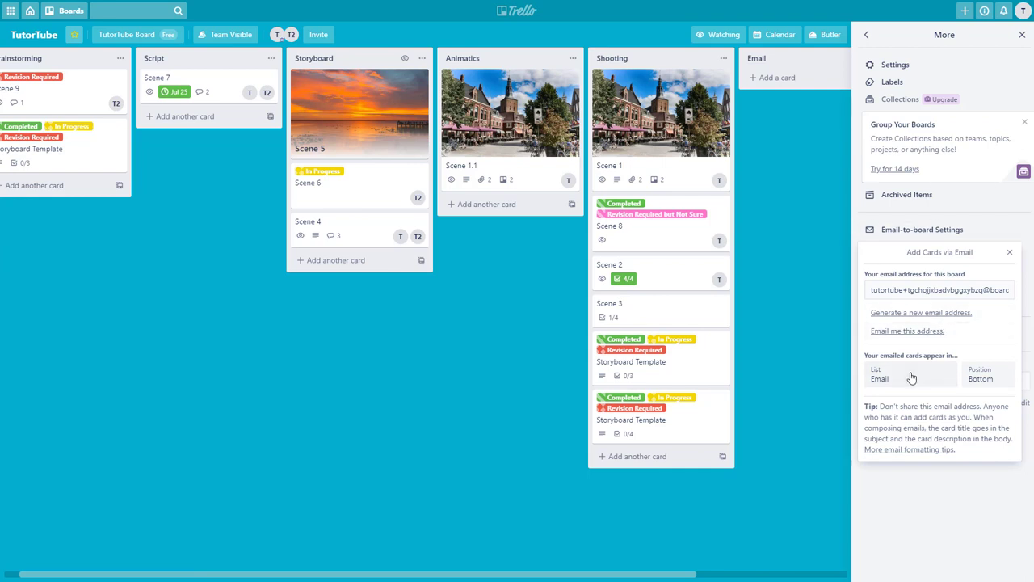
mouse_move(953, 386)
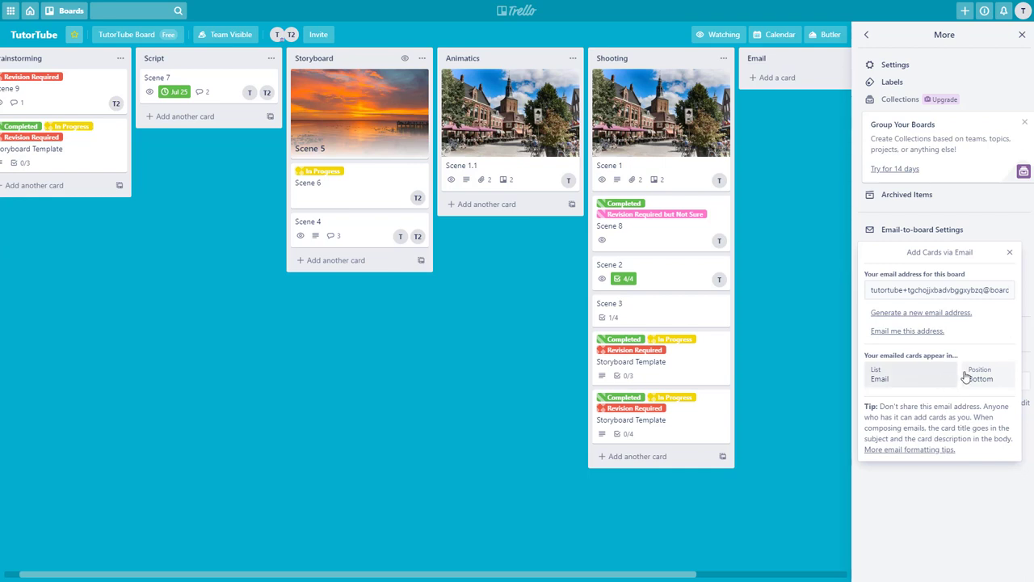
left_click(982, 378)
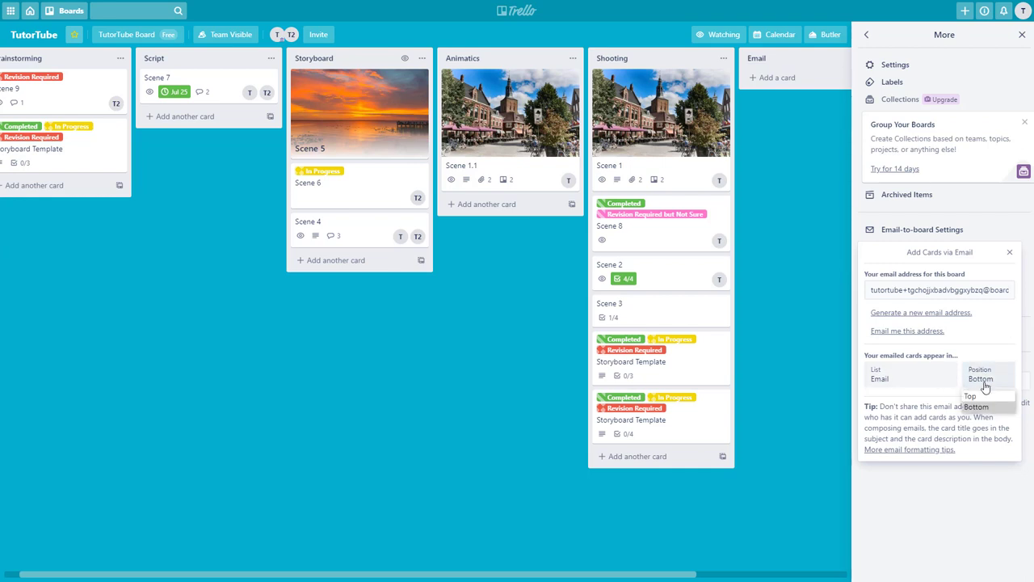
left_click(969, 394)
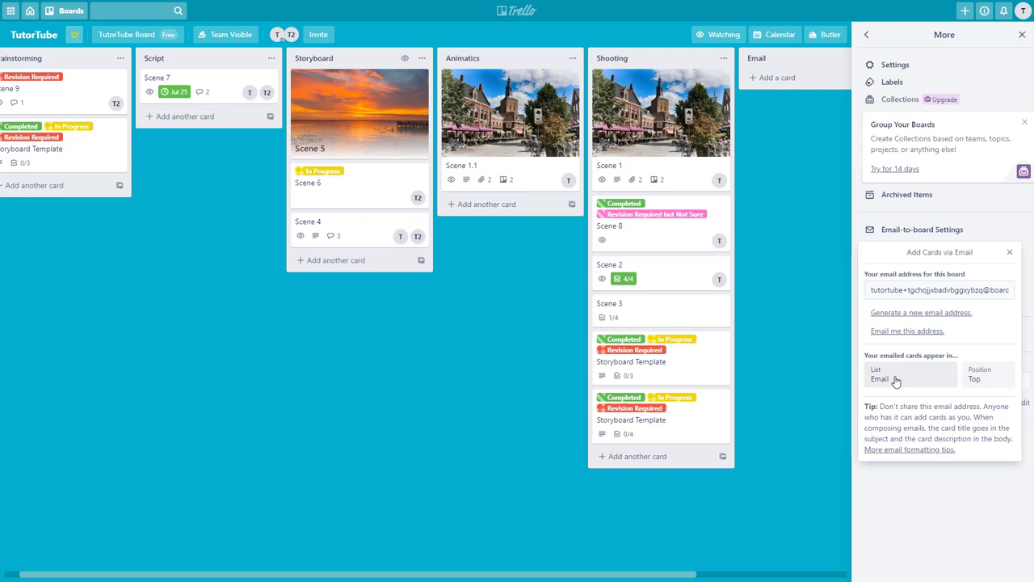
mouse_move(986, 375)
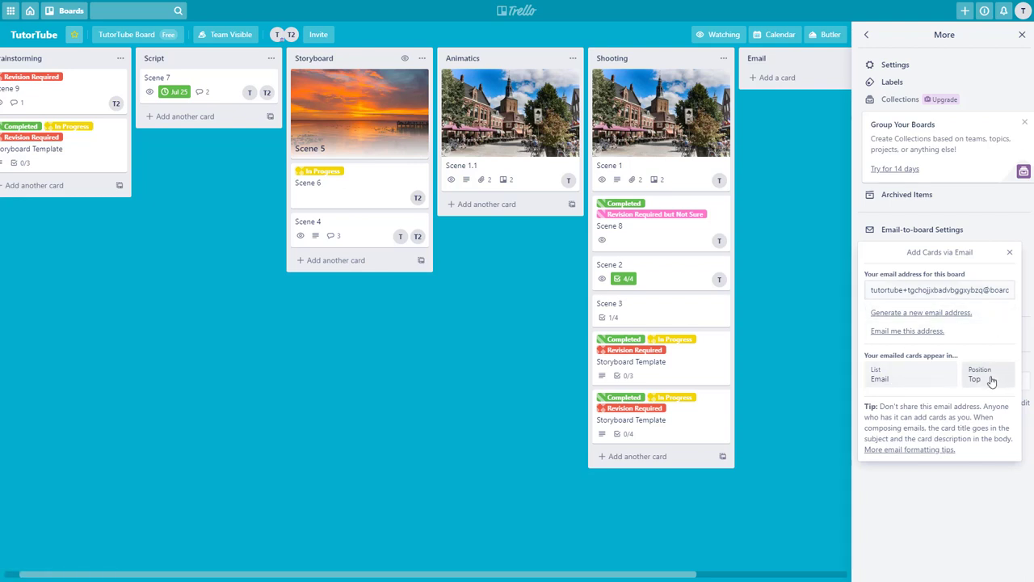
mouse_move(992, 384)
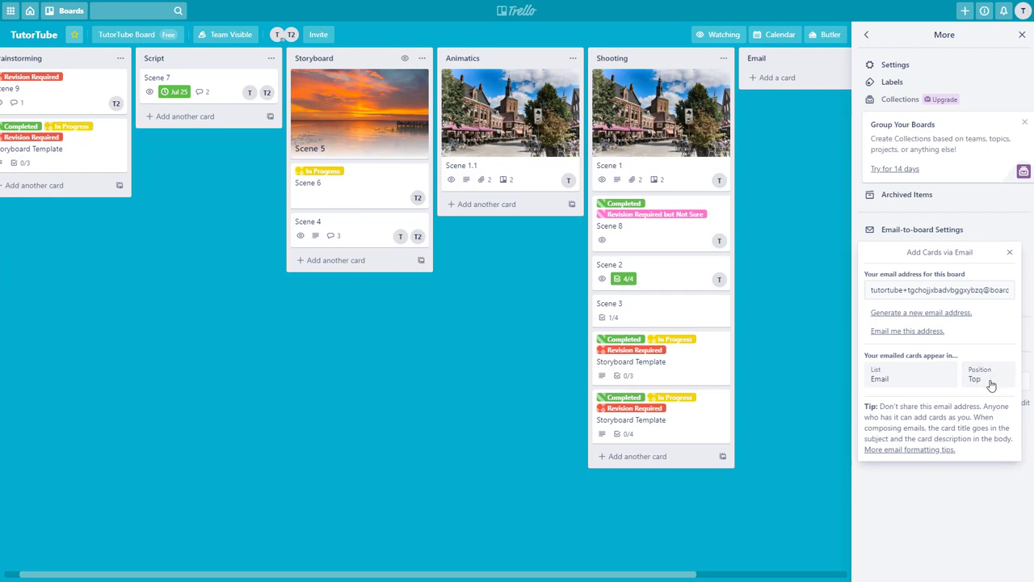
mouse_move(960, 351)
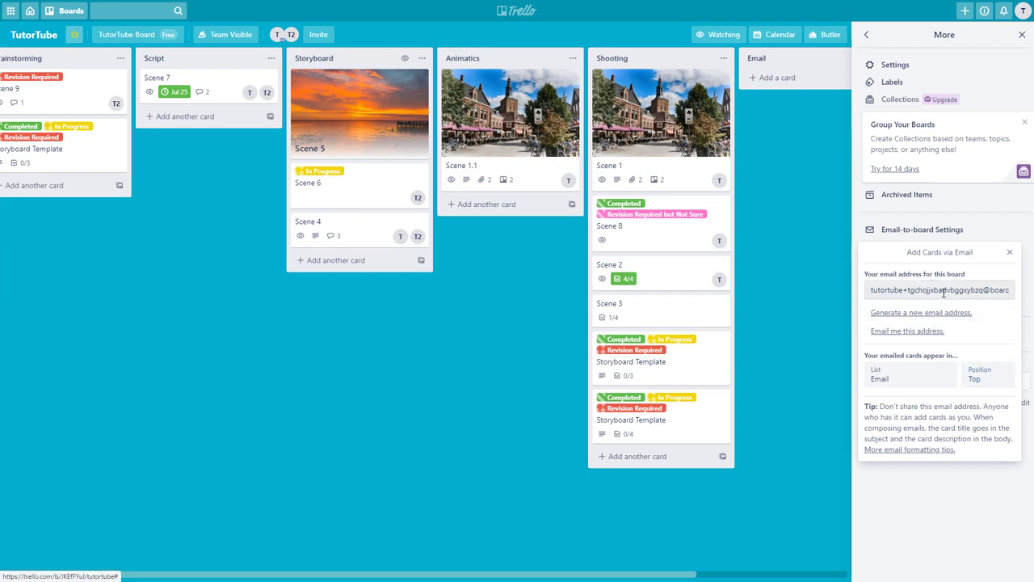
Step: Copy the board's card-by-email address to the clipboard
right_click(939, 289)
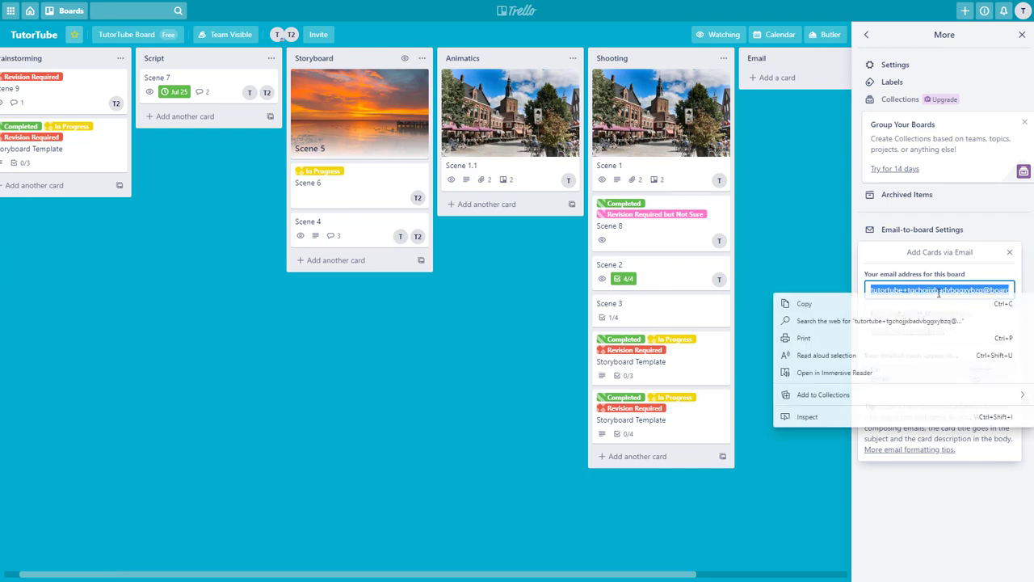
left_click(822, 307)
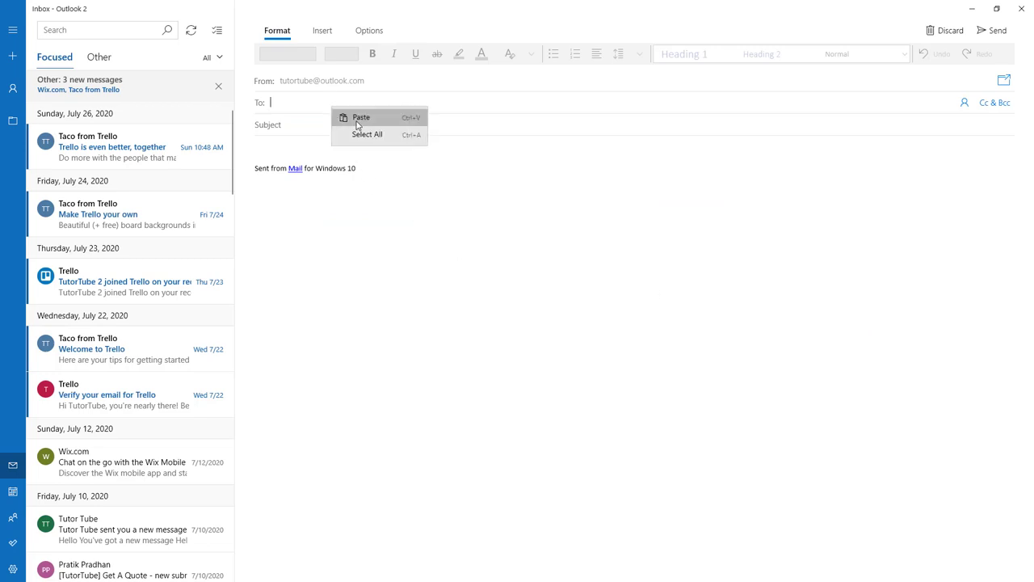
Step: Address the message to the board, subject 'Test Email', body saying it should appear in Trello, and send
left_click(362, 117)
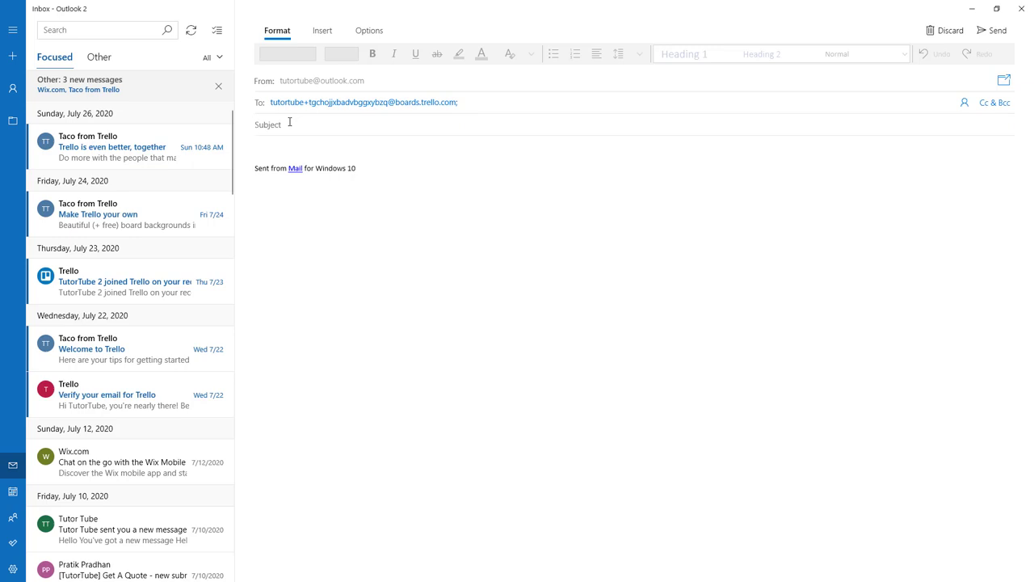
type("Test Email")
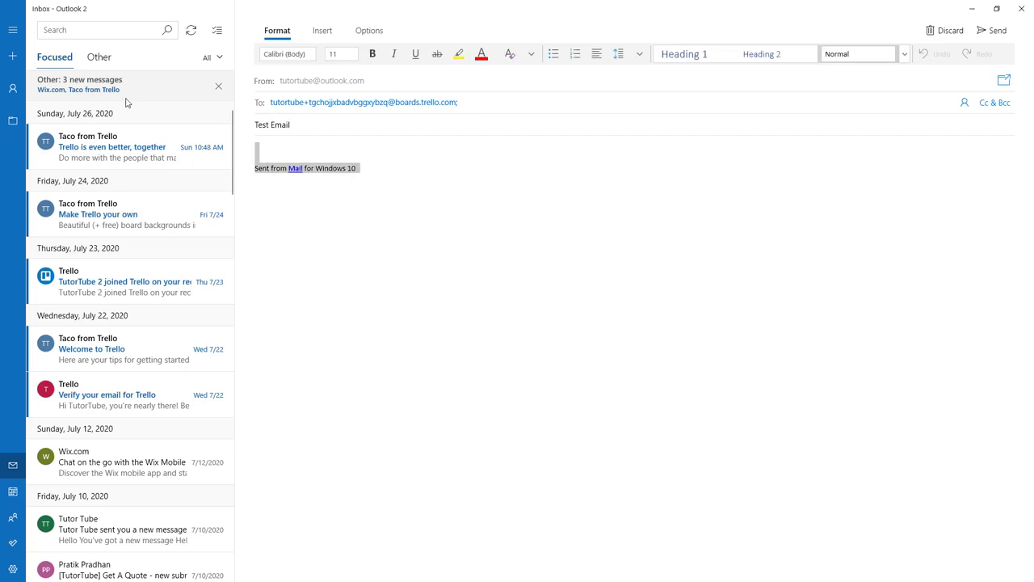
type("I am going to see if t")
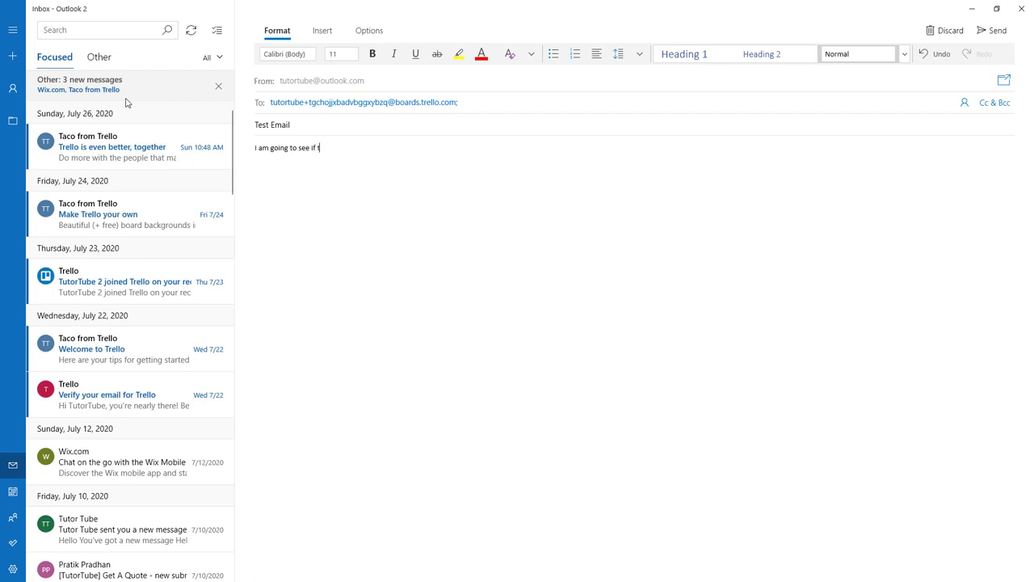
type("his p")
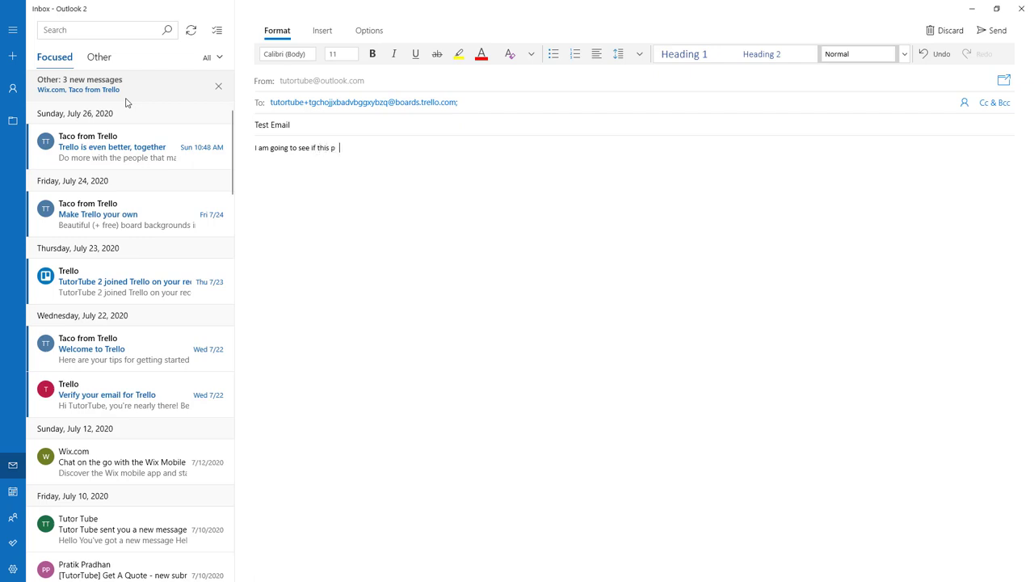
type("appears as a card on")
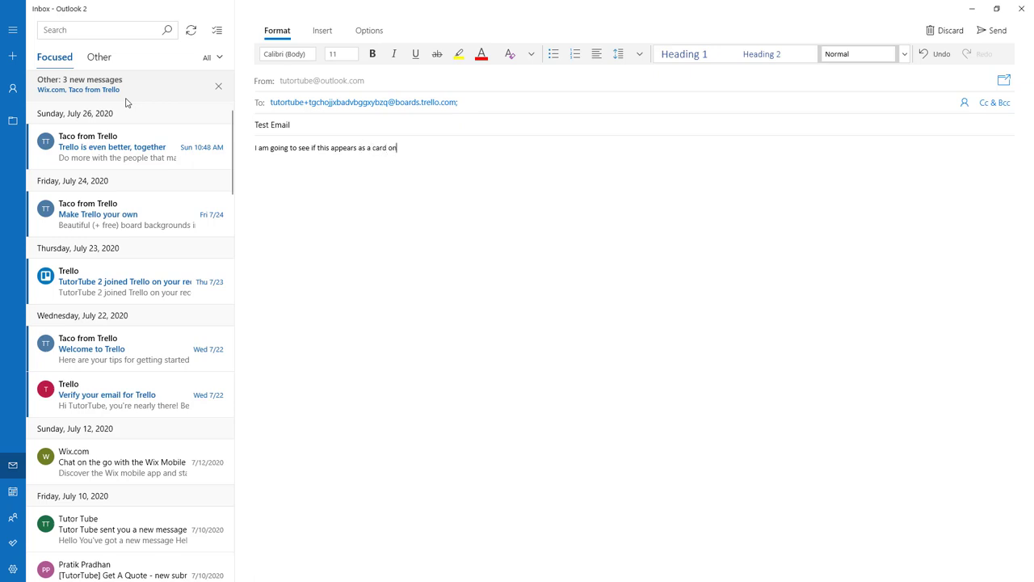
type("Trell")
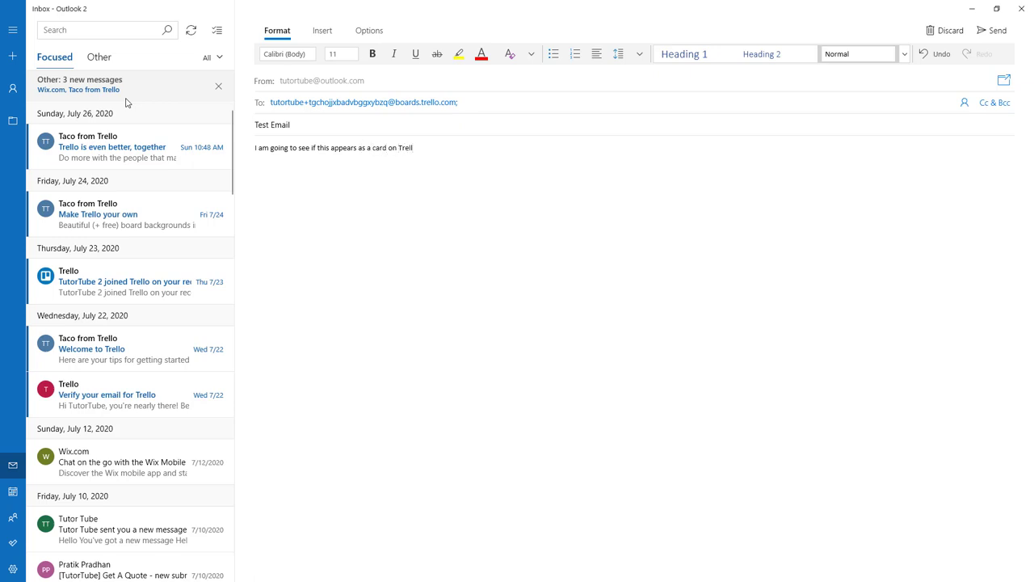
type("lo.")
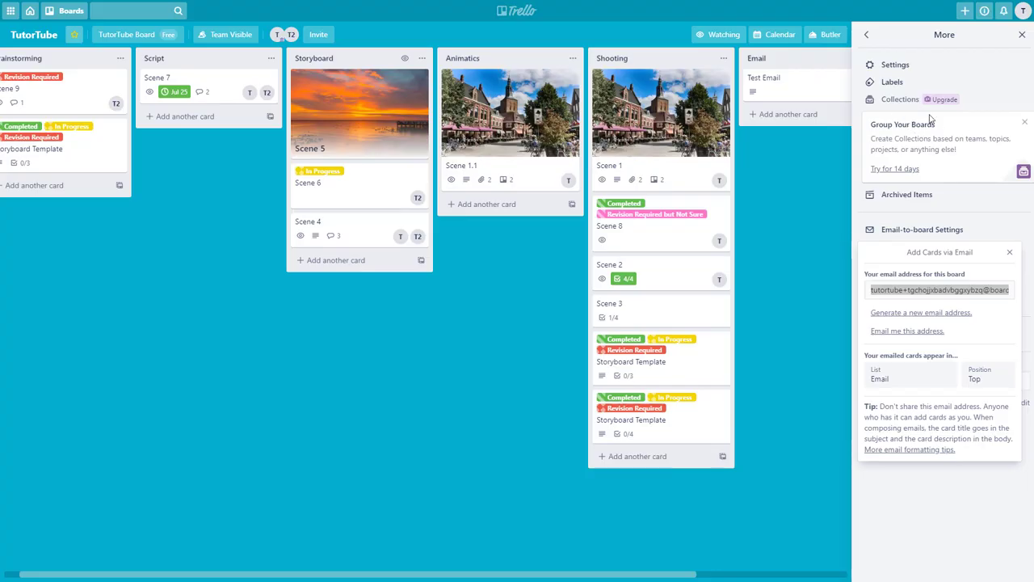
Step: View the emailed 'Test Email' card's description and activity in the Email list, then close it
left_click(1022, 34)
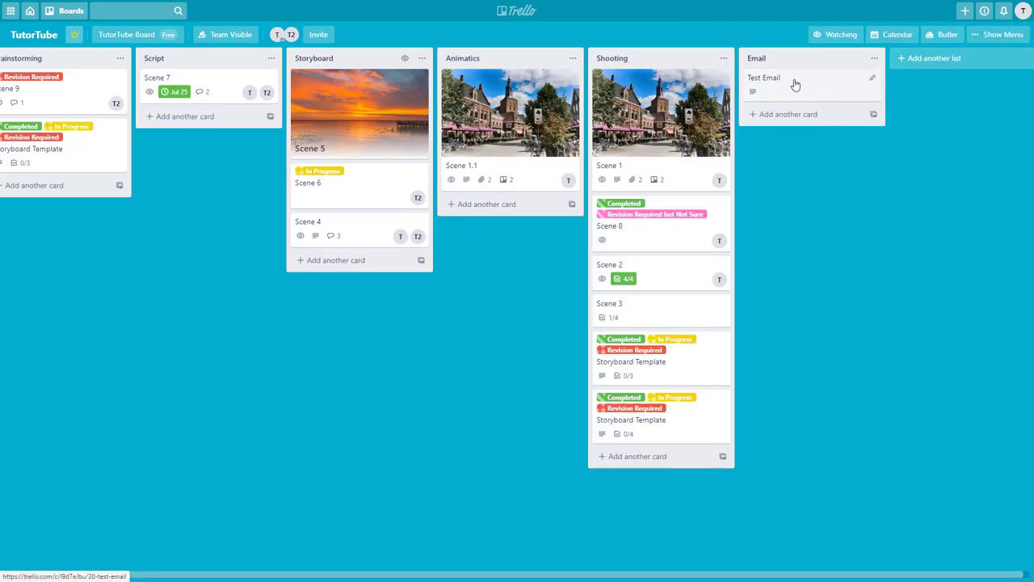
left_click(762, 77)
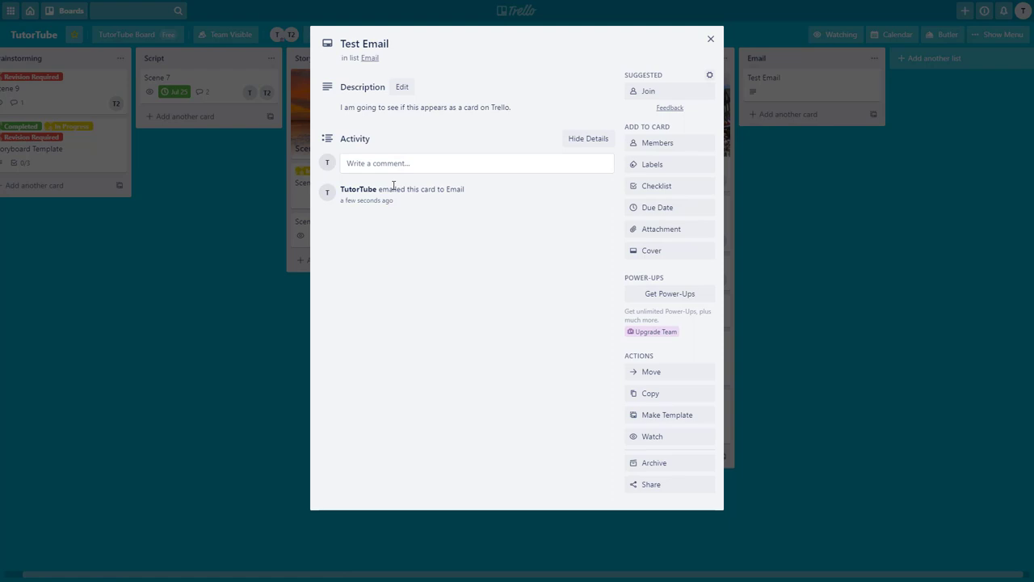
mouse_move(396, 118)
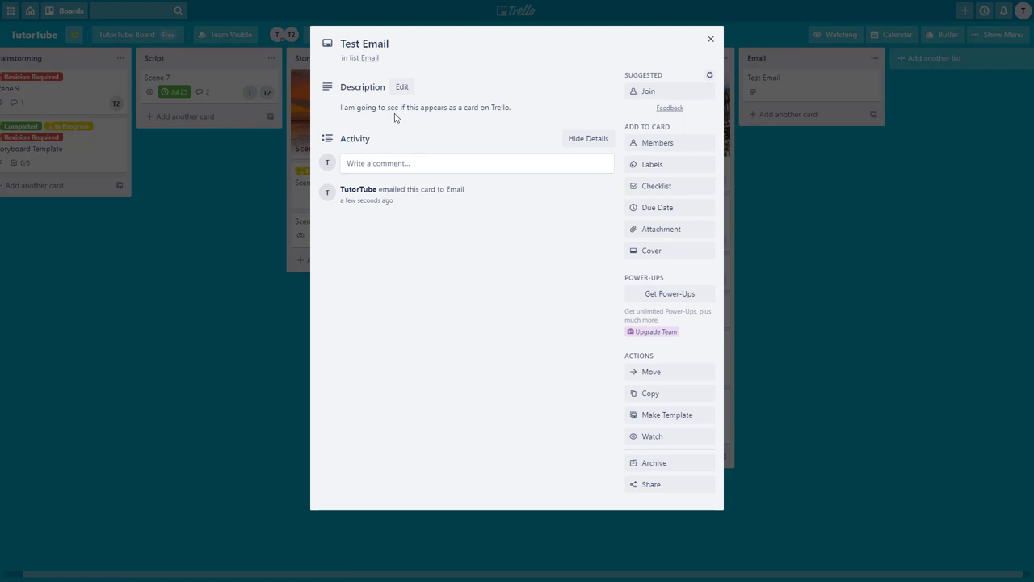
mouse_move(362, 107)
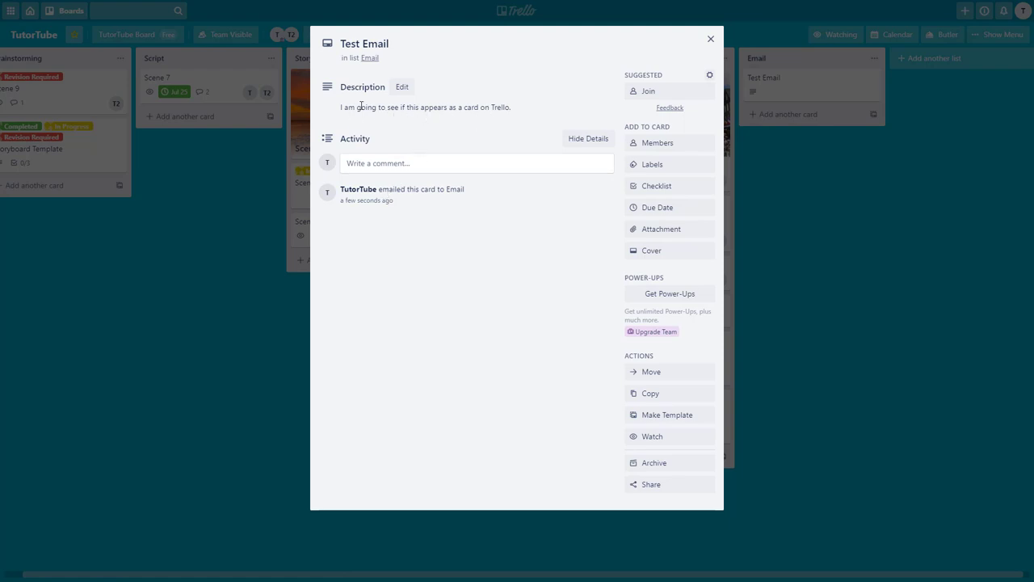
left_click(710, 38)
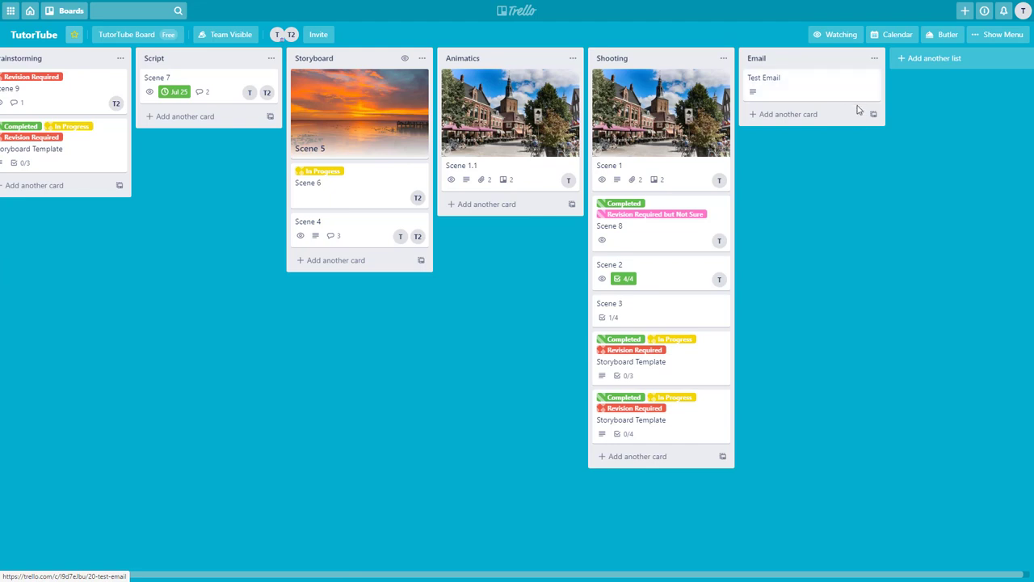
mouse_move(858, 135)
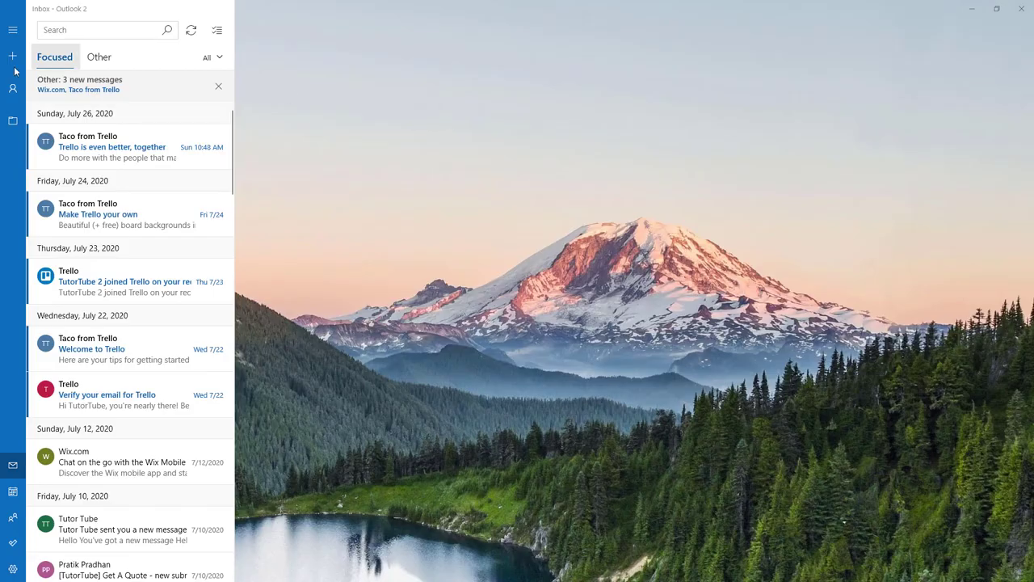
left_click(13, 55)
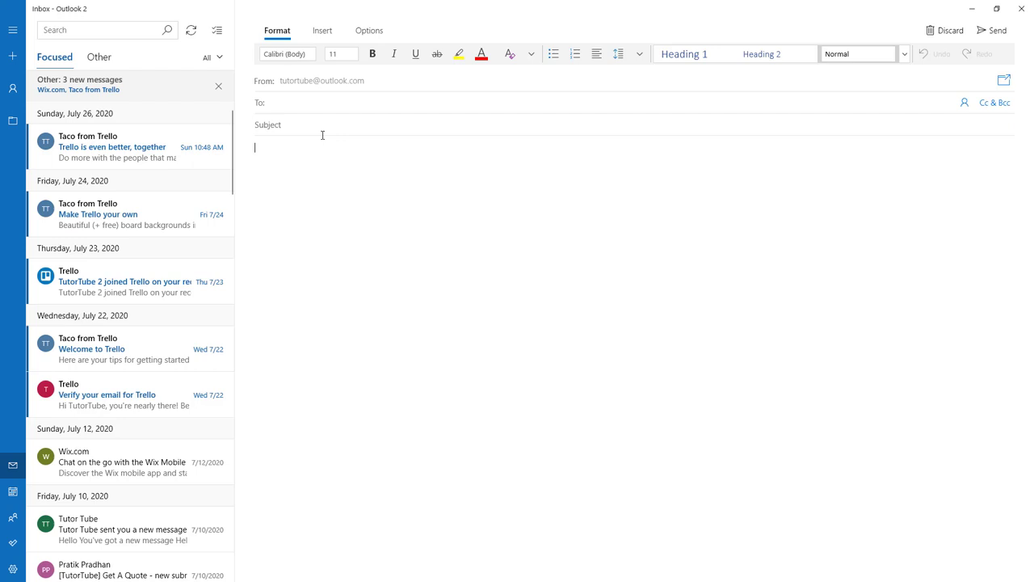
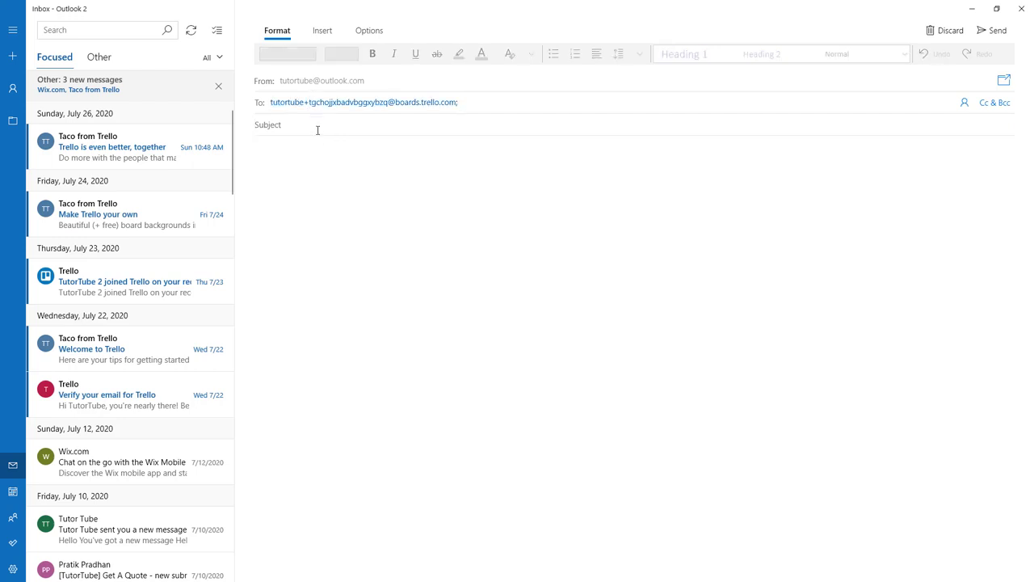
type("With Attchement")
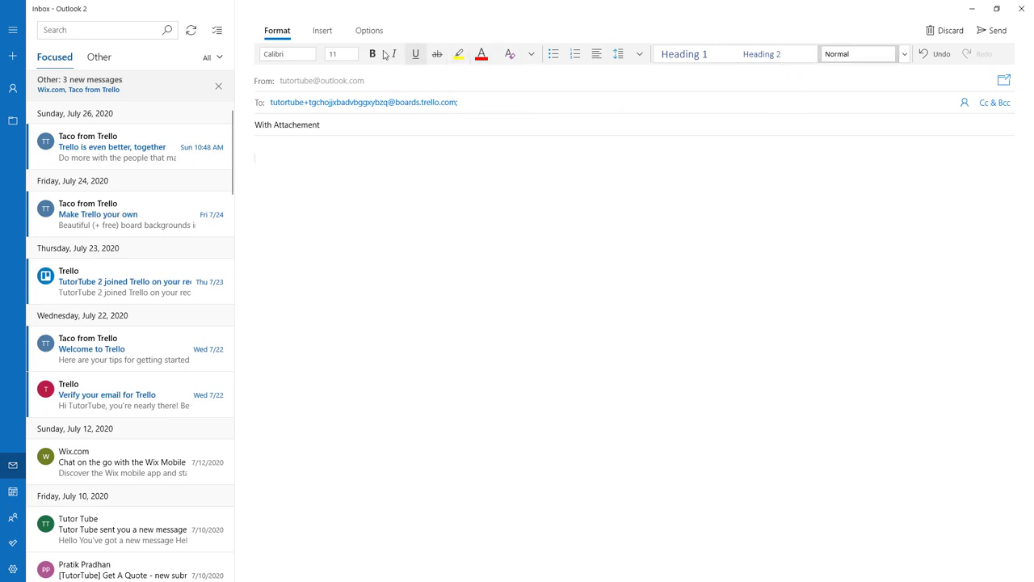
left_click(322, 29)
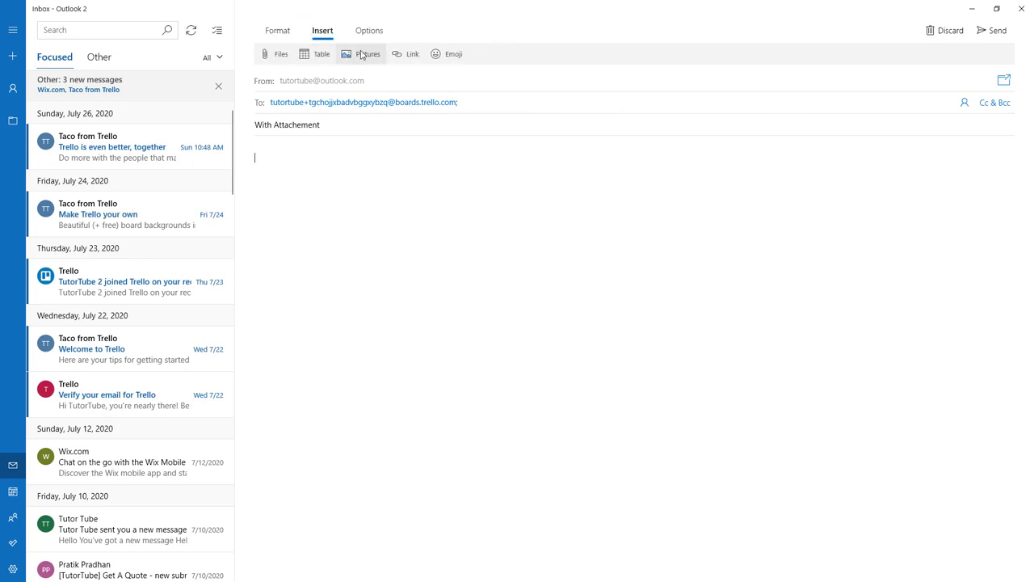
Step: Insert a picture from the Dropbox Images folder and send the email to the board
left_click(362, 53)
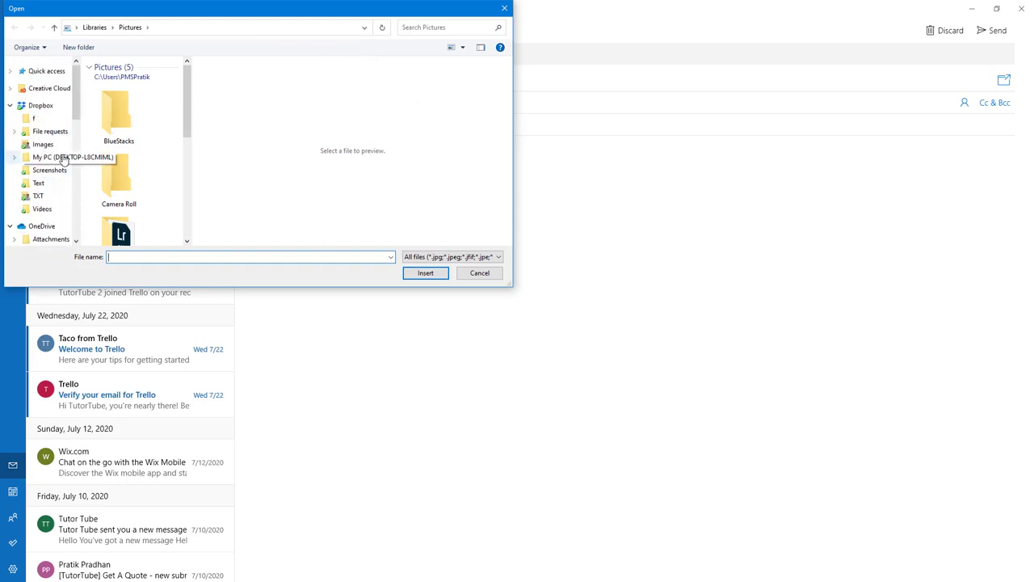
left_click(40, 105)
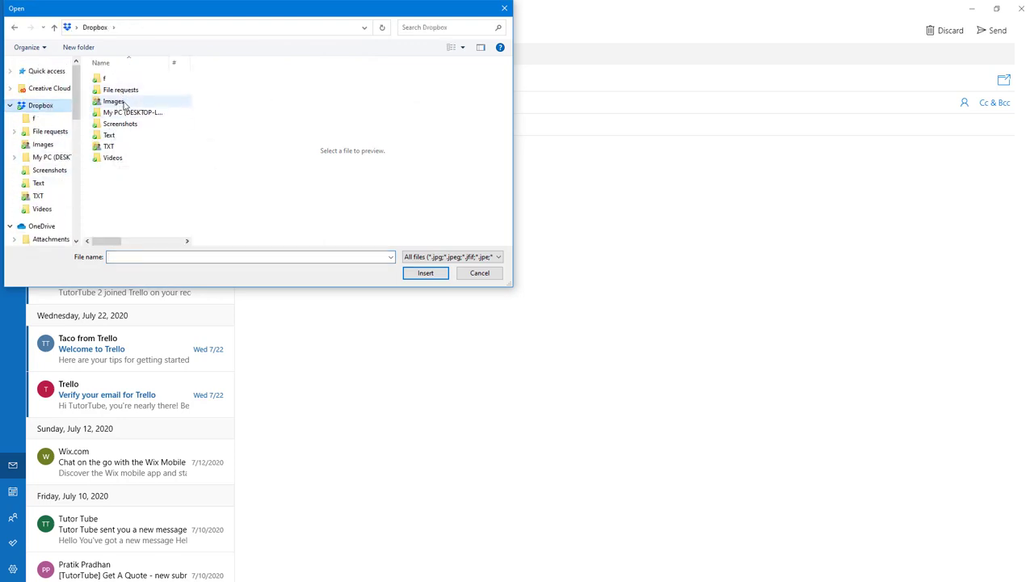
left_click(425, 271)
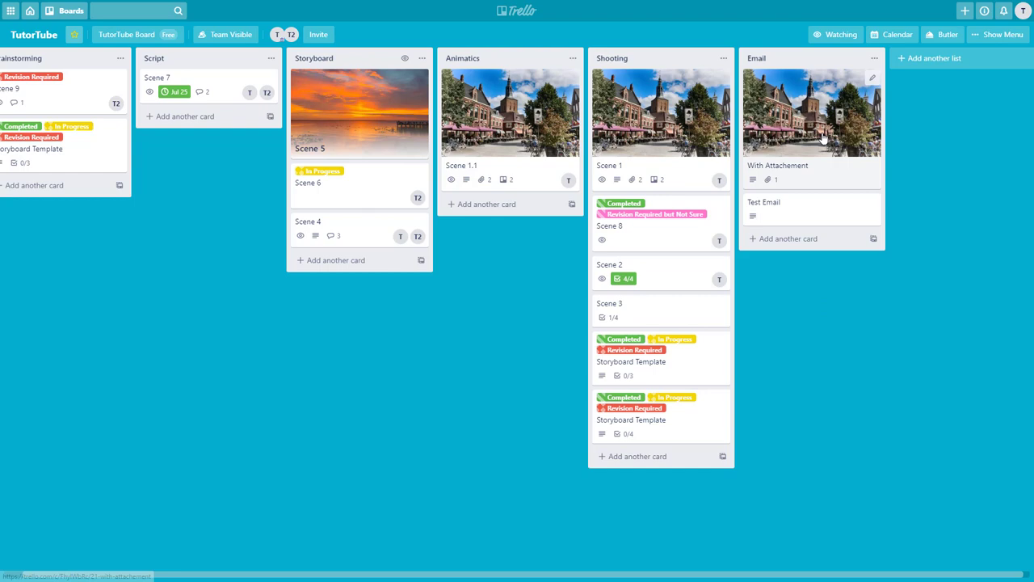
mouse_move(806, 173)
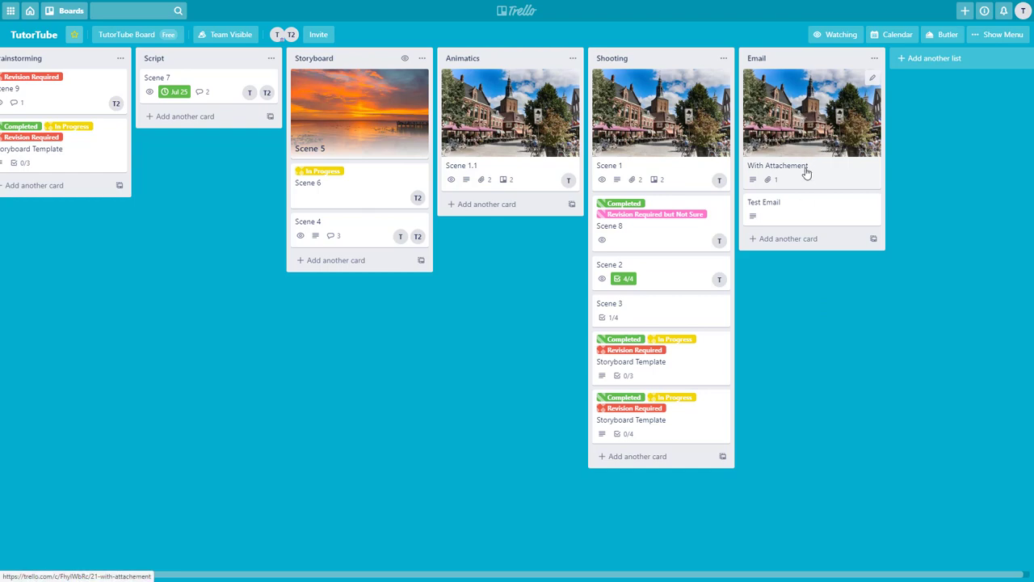
left_click(777, 164)
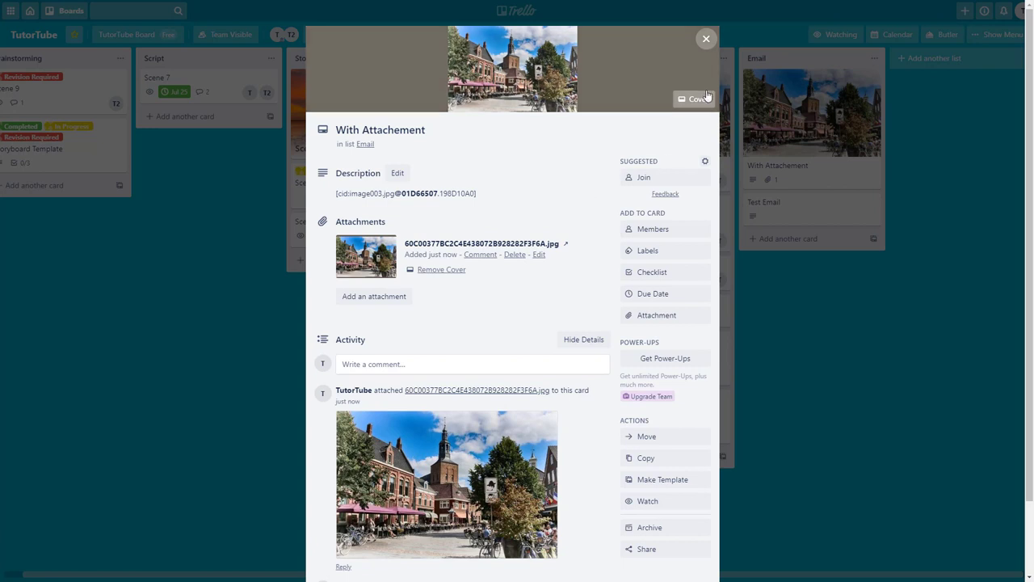
left_click(704, 39)
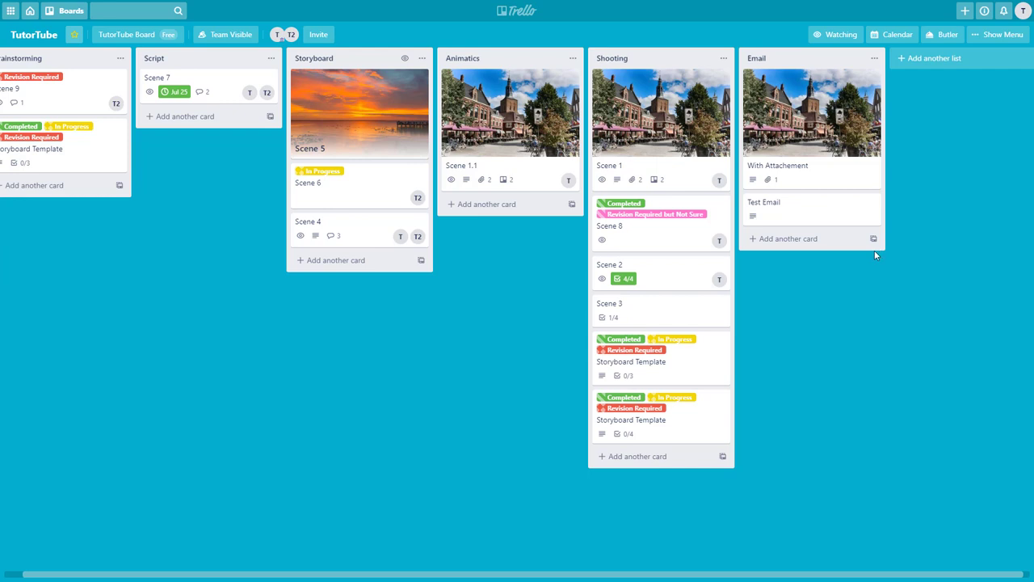
mouse_move(789, 259)
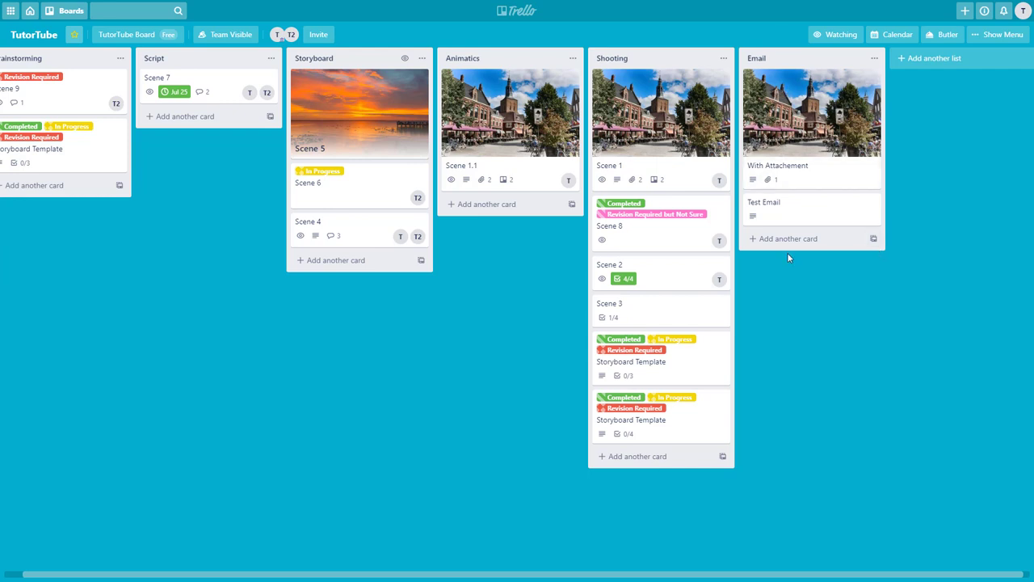